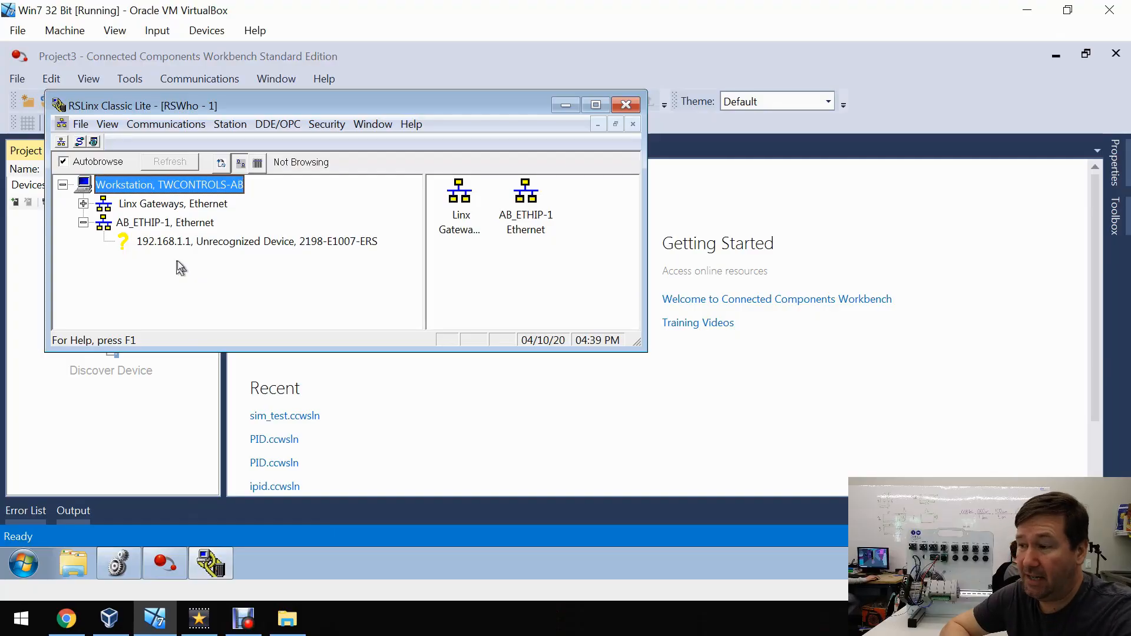
pyautogui.moveTo(192, 274)
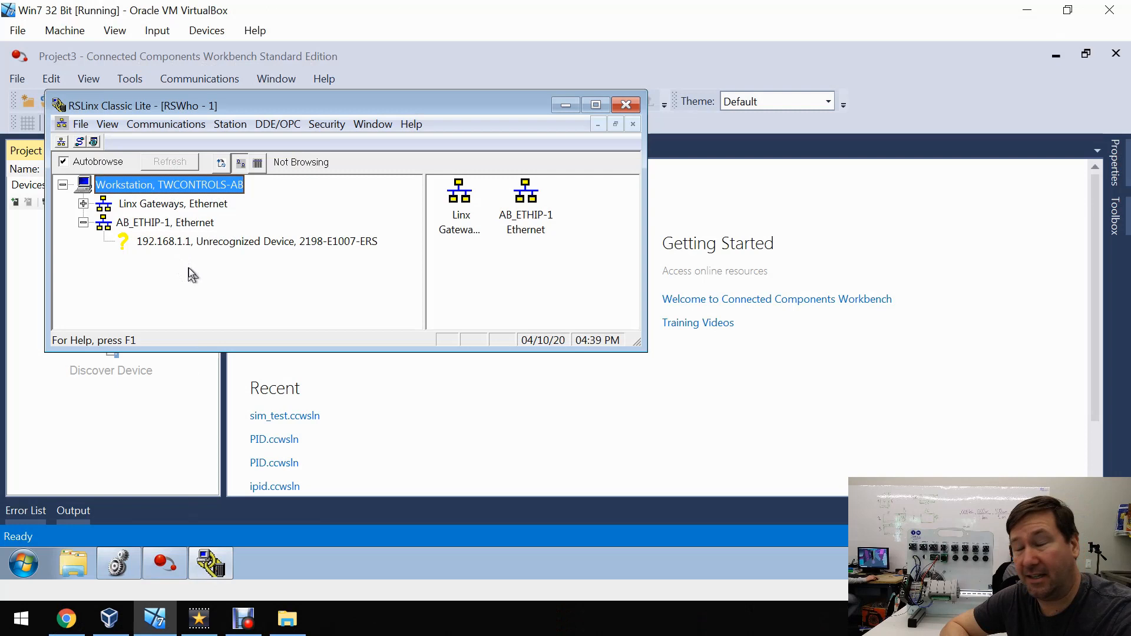
pyautogui.moveTo(190, 251)
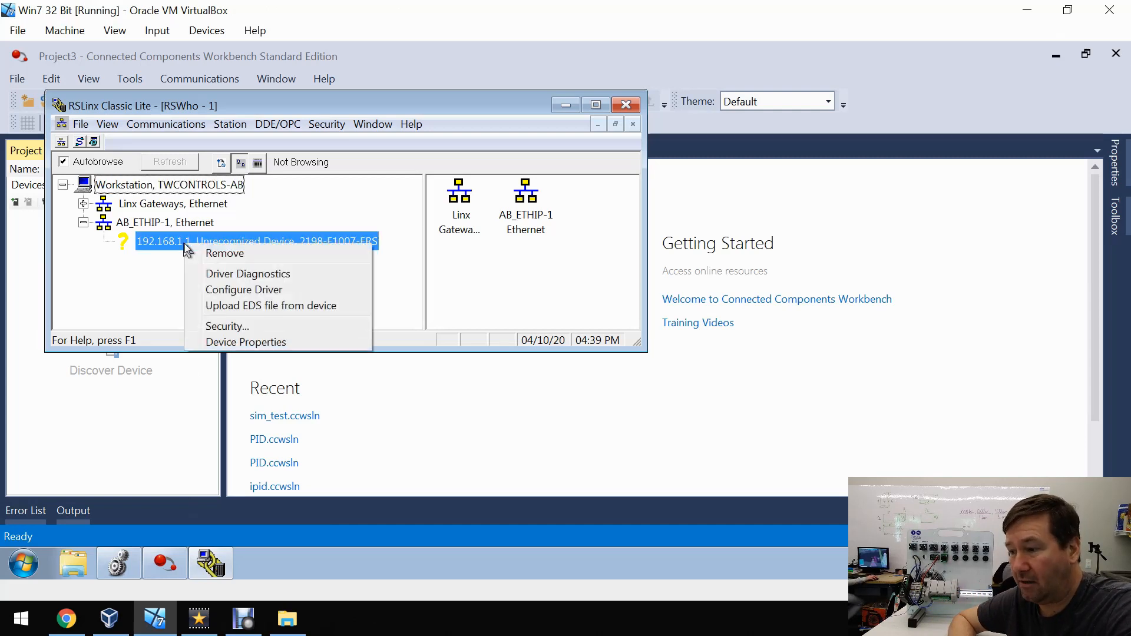
pyautogui.moveTo(273, 305)
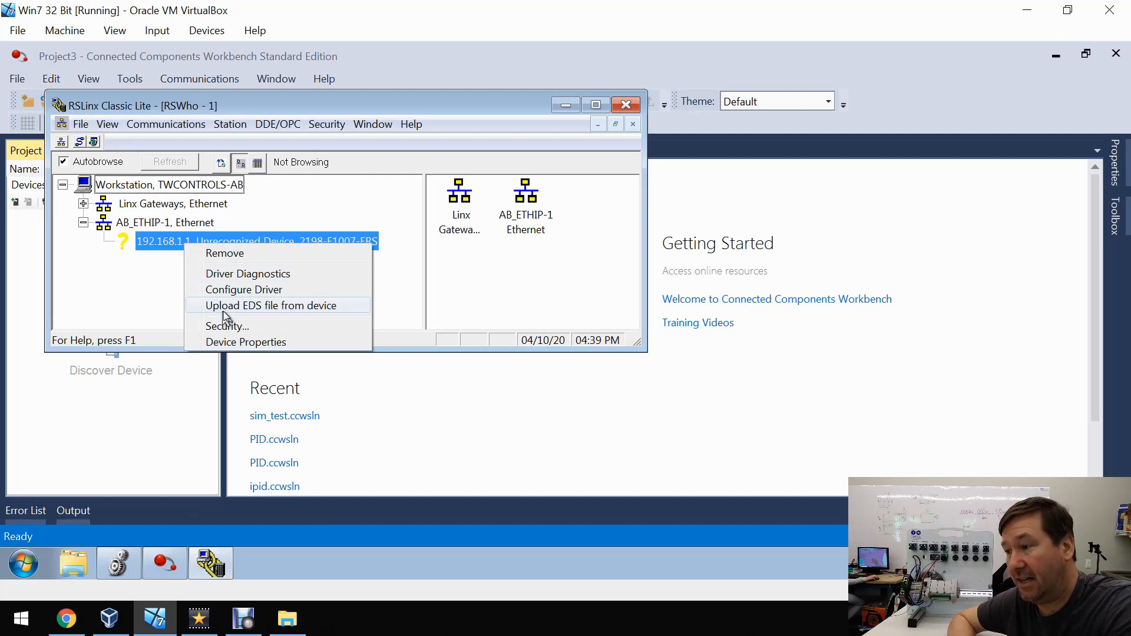
# - Upload the EDS file from the unrecognized 2198-E1007-ERS device, launching the EDS Wizard
pyautogui.click(275, 305)
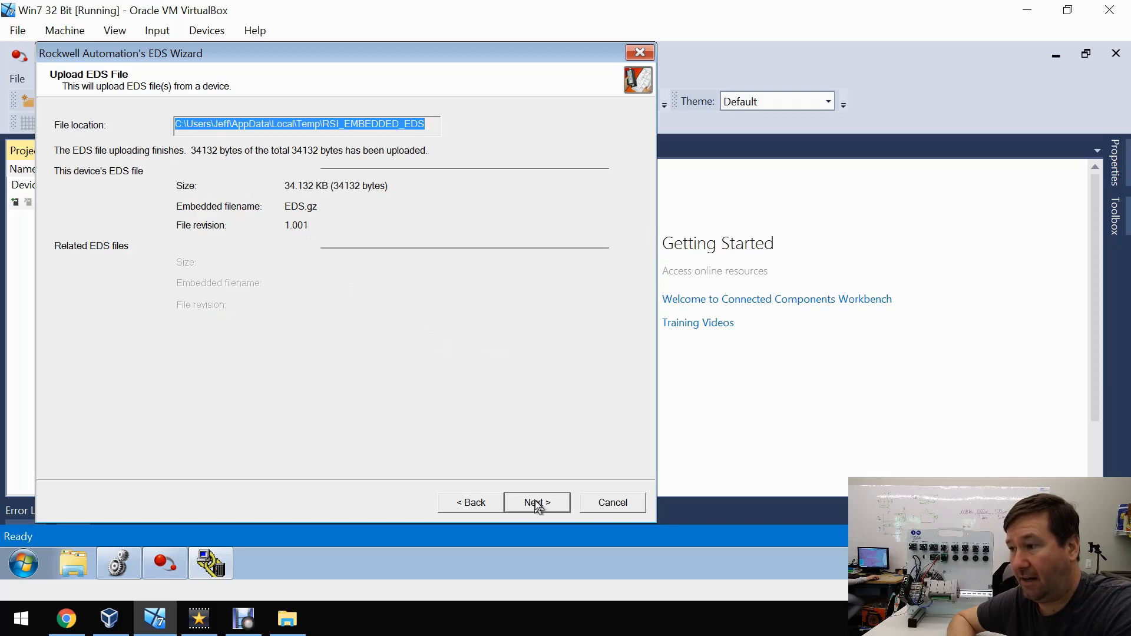
# - Accept the test results, default image and summary to register the 2198-E1007-ERS, then finish the wizard
pyautogui.click(536, 504)
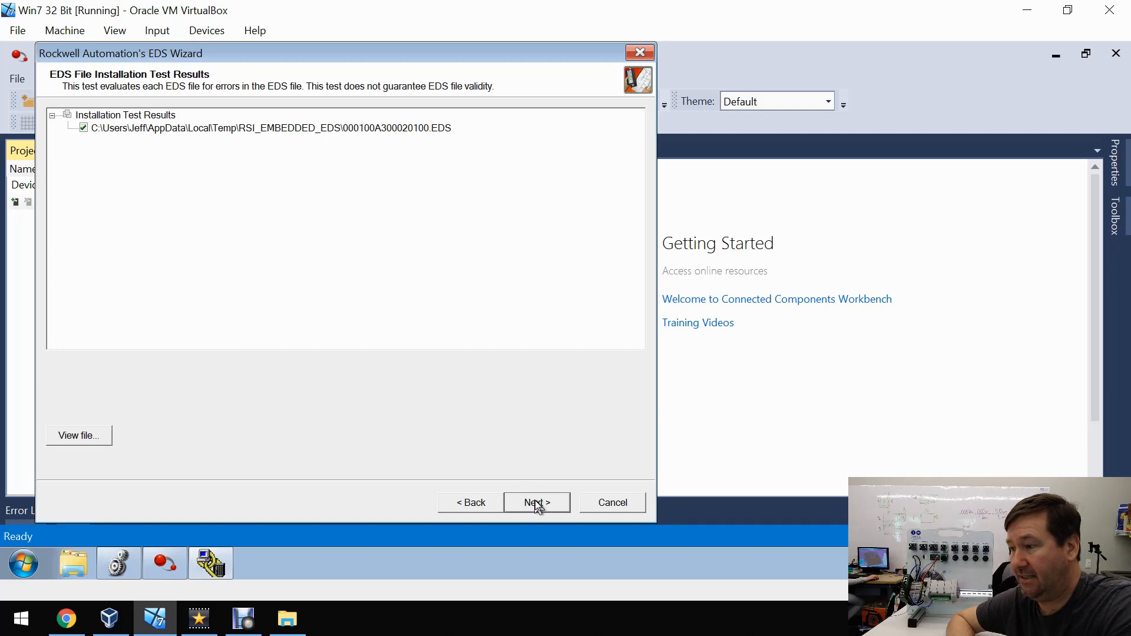
pyautogui.click(537, 503)
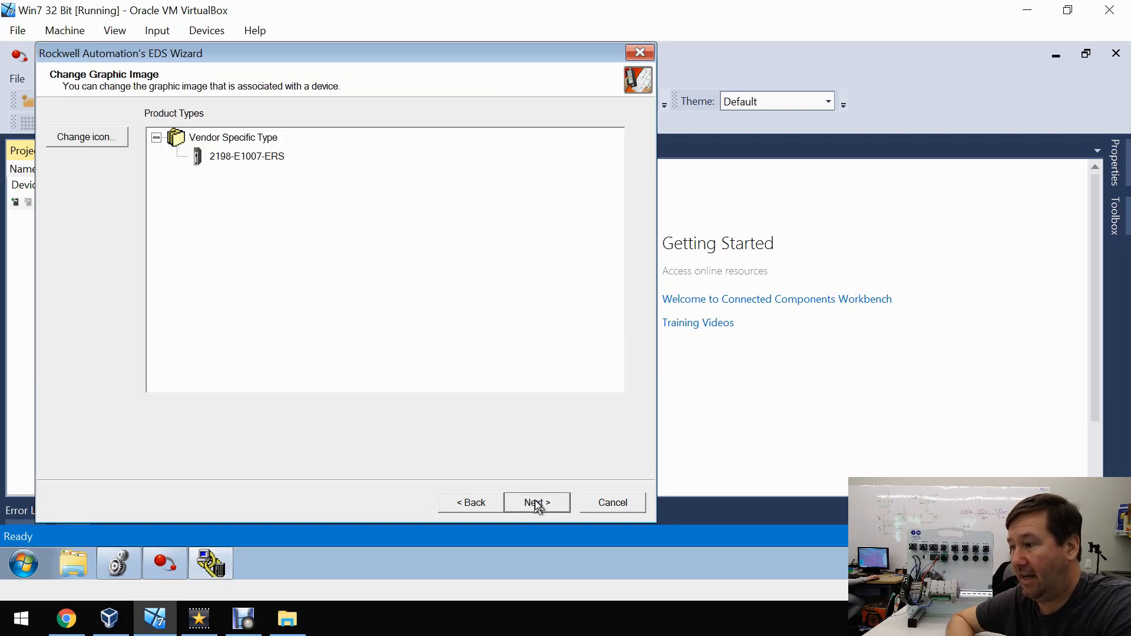
pyautogui.click(536, 503)
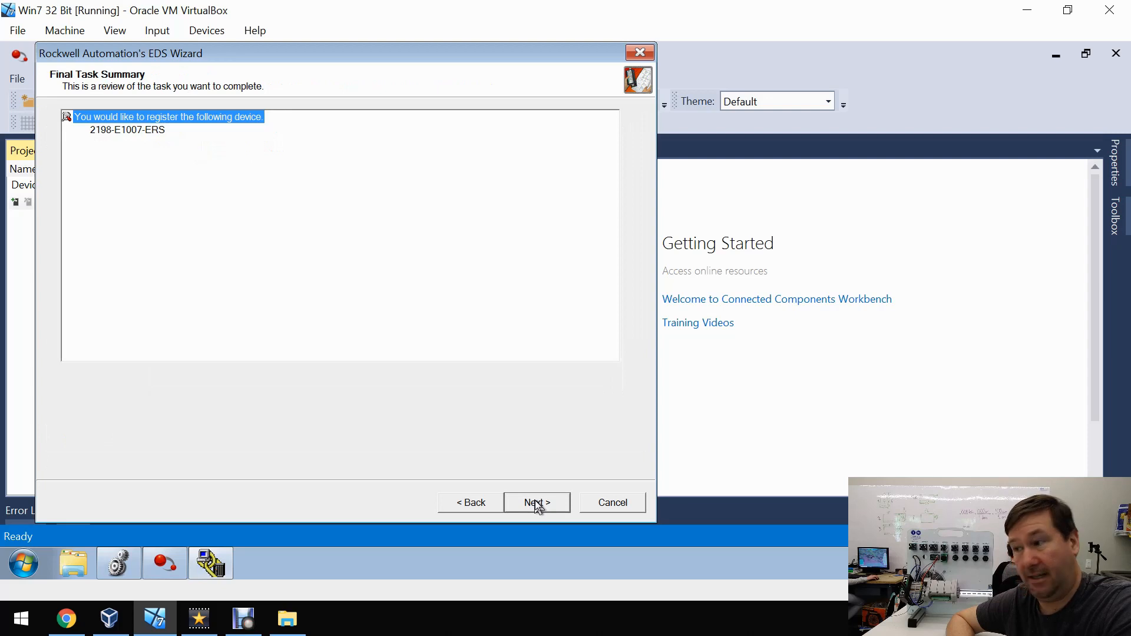
pyautogui.click(537, 502)
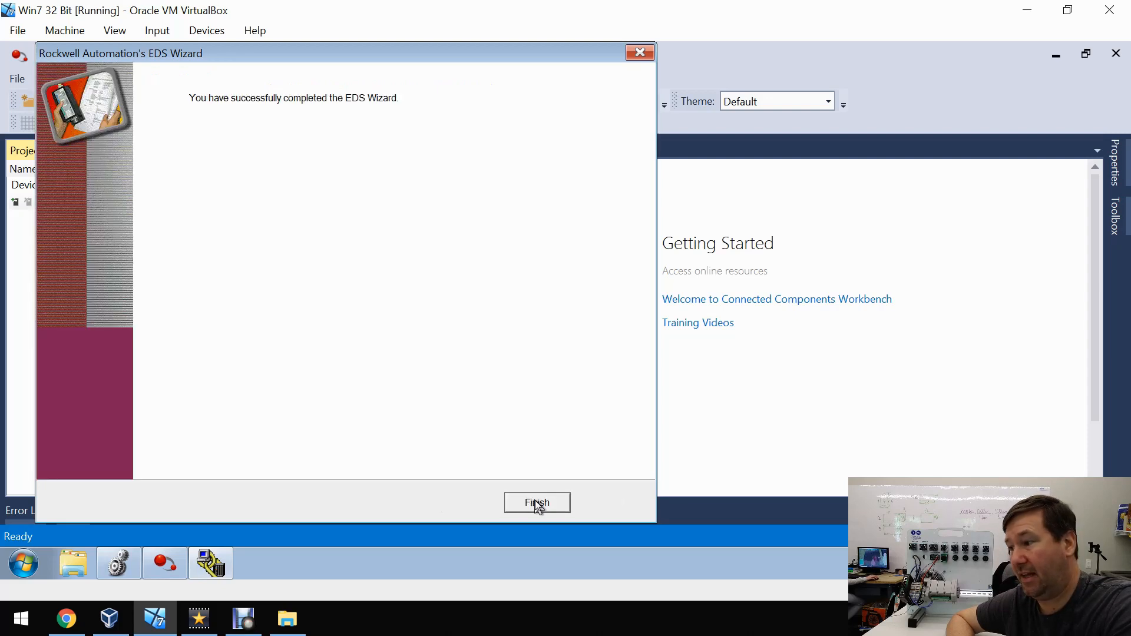
pyautogui.click(537, 503)
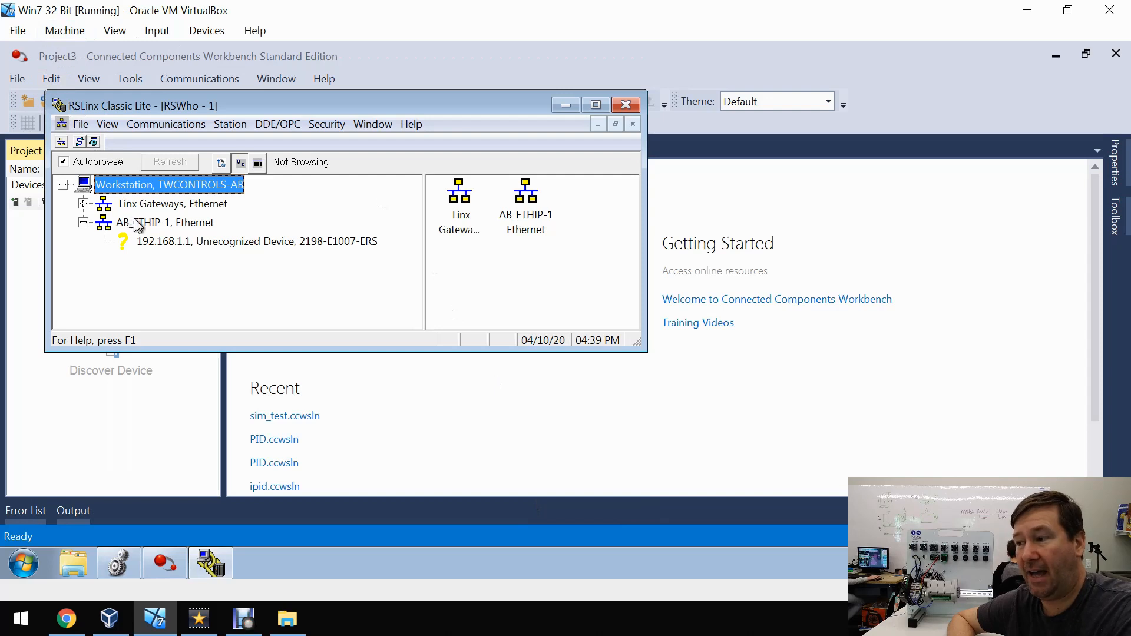
# - Re-browse AB_ETHIP-1 Ethernet and select 192.168.1.1, now recognized as a 2198-E1007-ERS drive
pyautogui.click(165, 222)
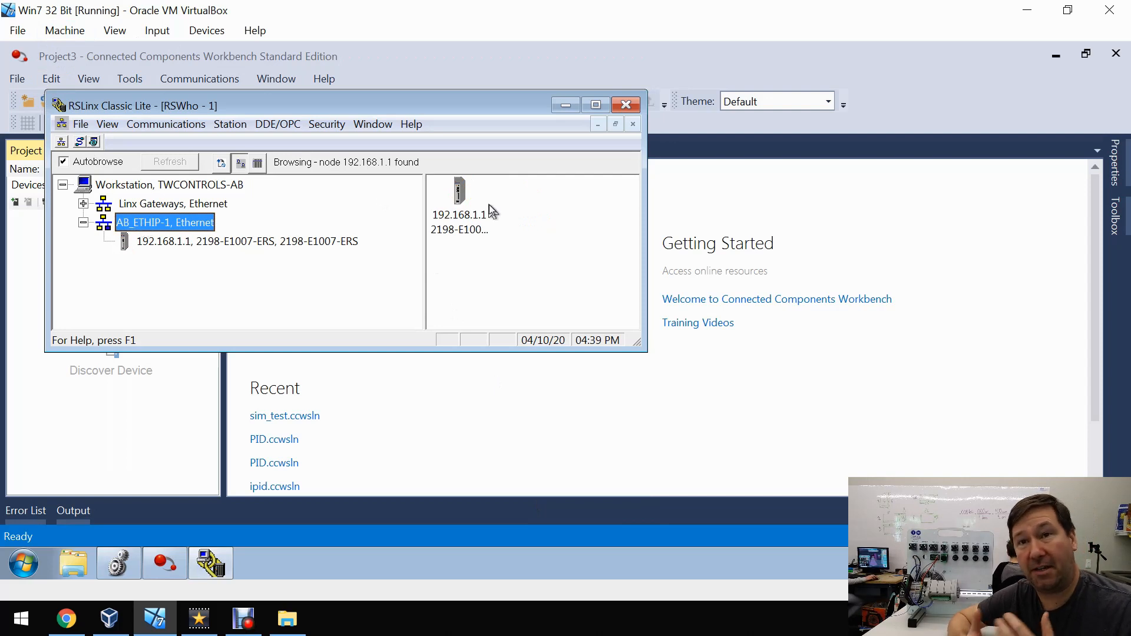
pyautogui.click(460, 217)
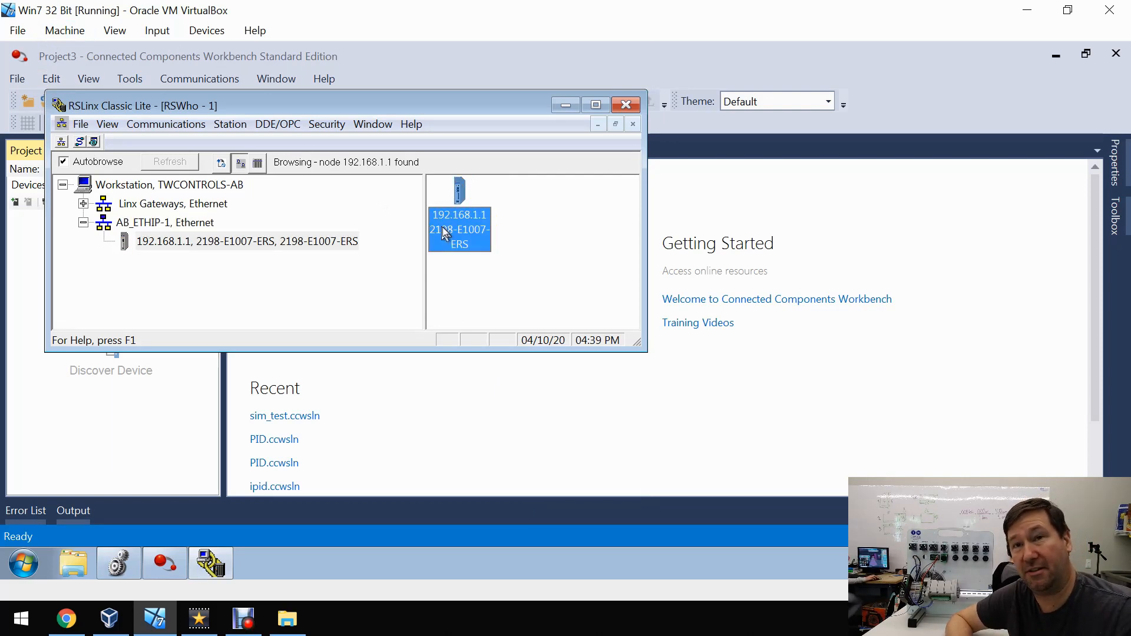